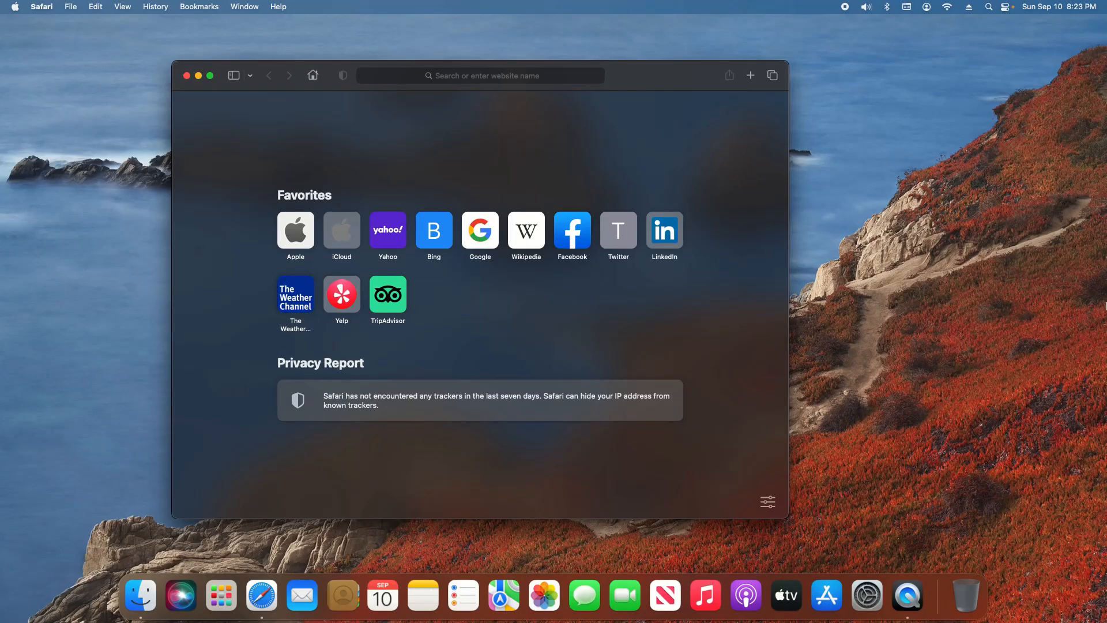
mouse_move(504, 159)
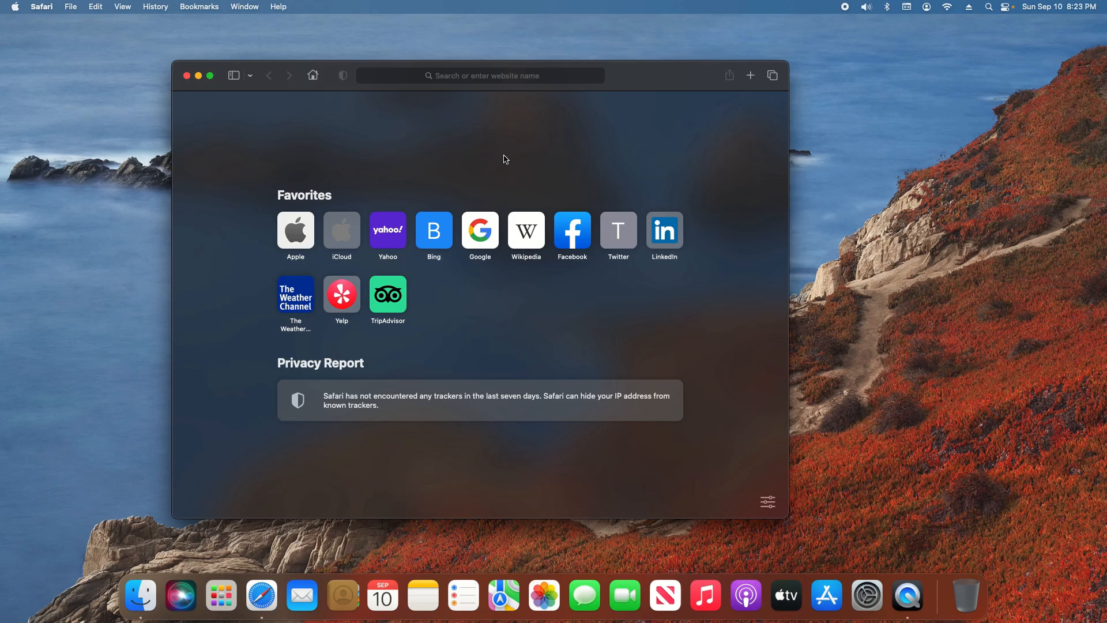
mouse_move(1030, 126)
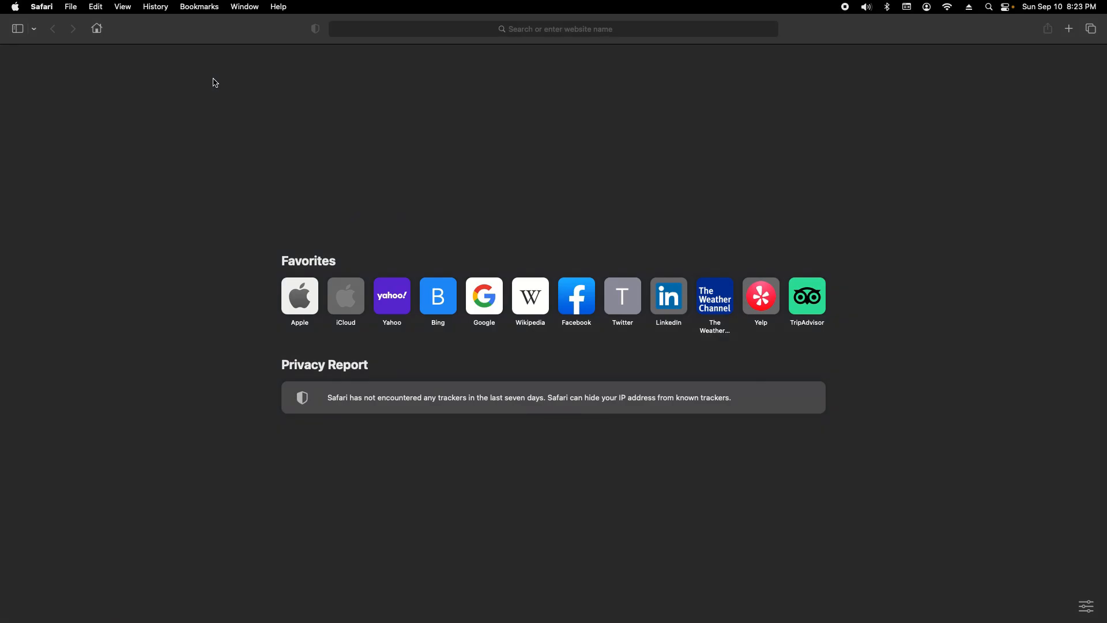
mouse_move(254, 157)
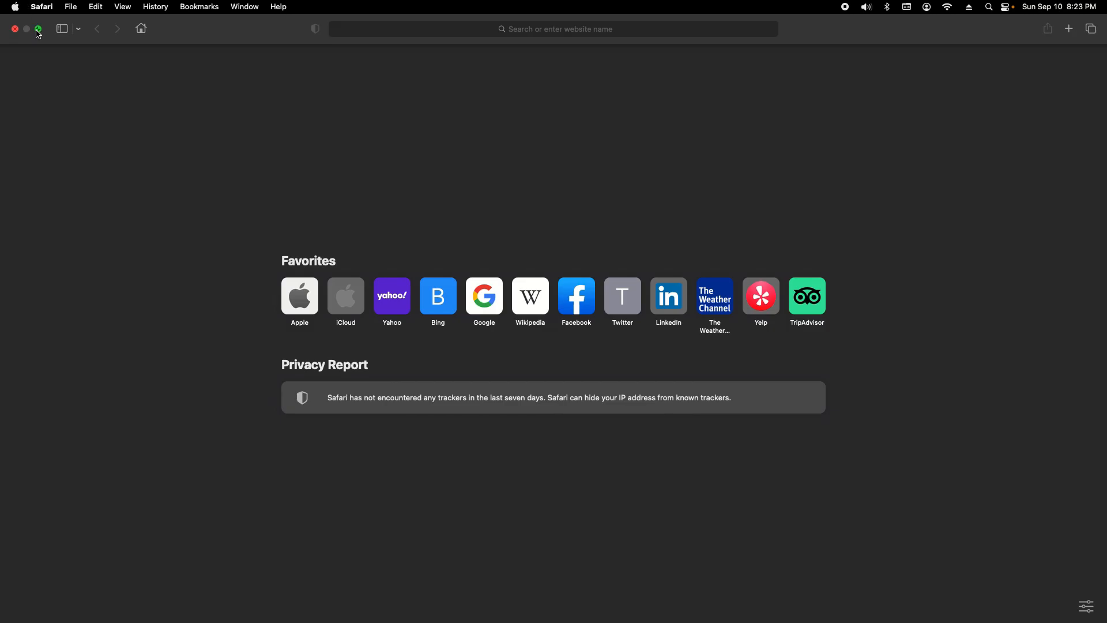
- Return the full-screen Safari start page to its normal windowed size on the desktop
left_click(38, 29)
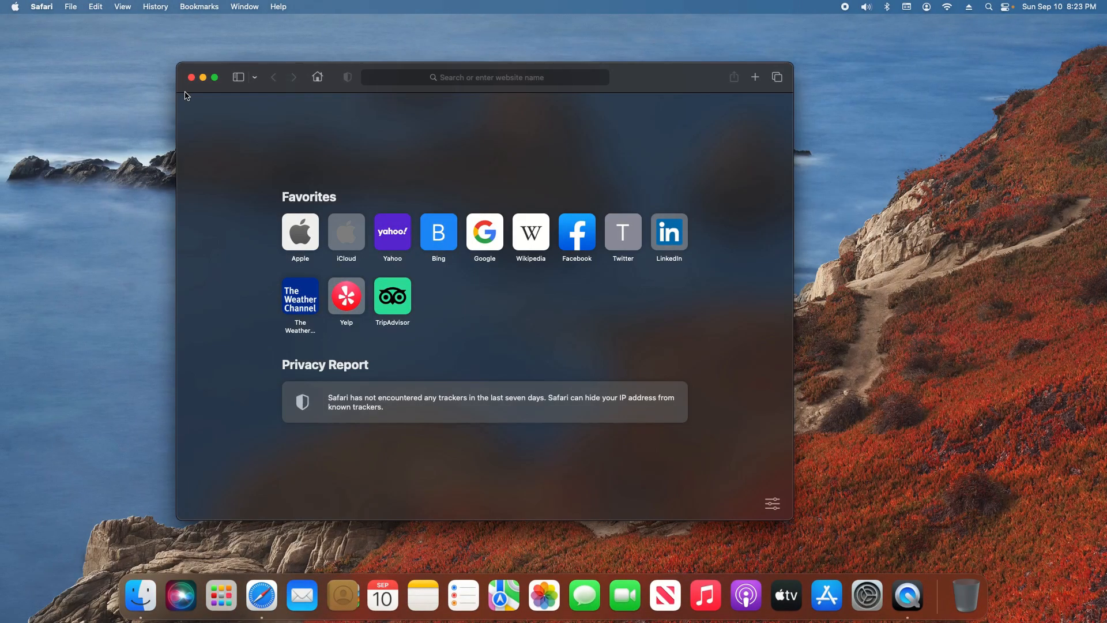
mouse_move(318, 146)
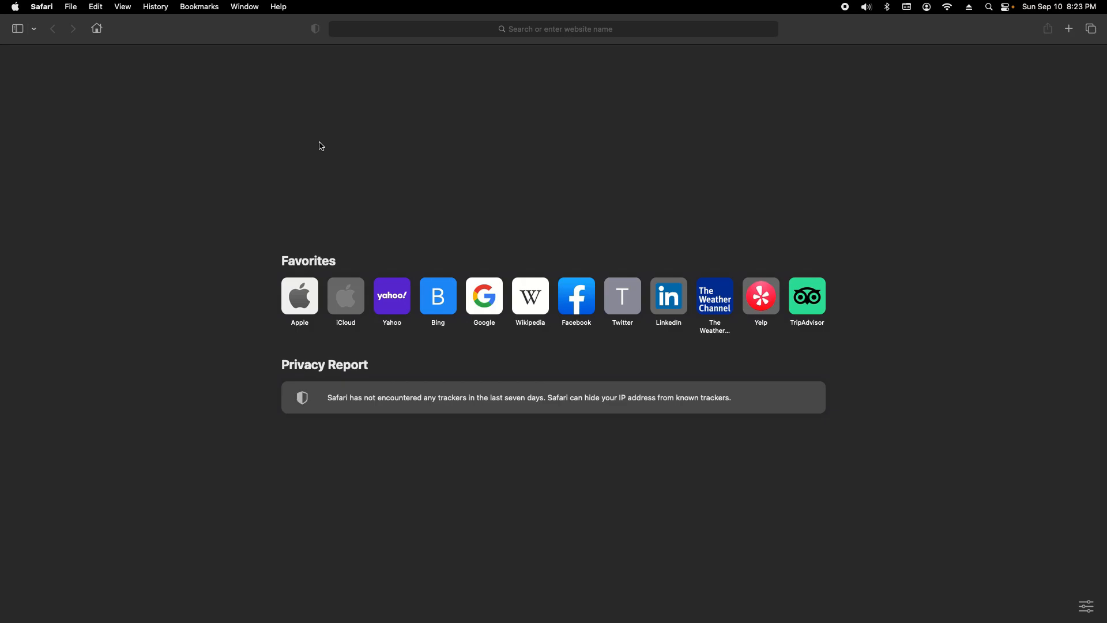
- Exit full screen again and close the Safari window, leaving only the desktop
left_click(203, 78)
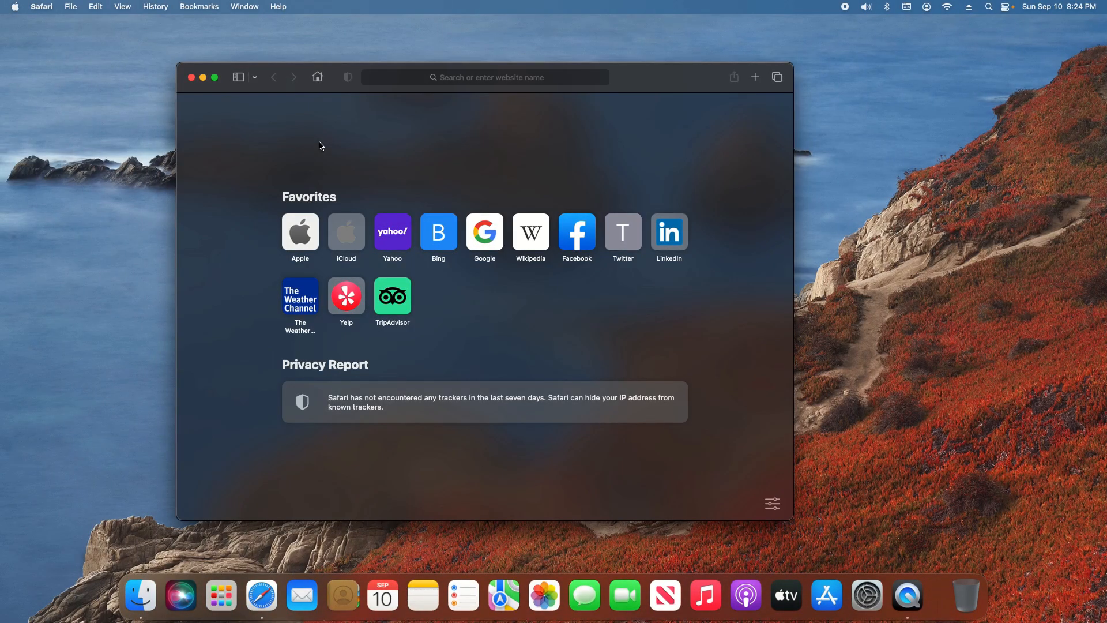
left_click(203, 77)
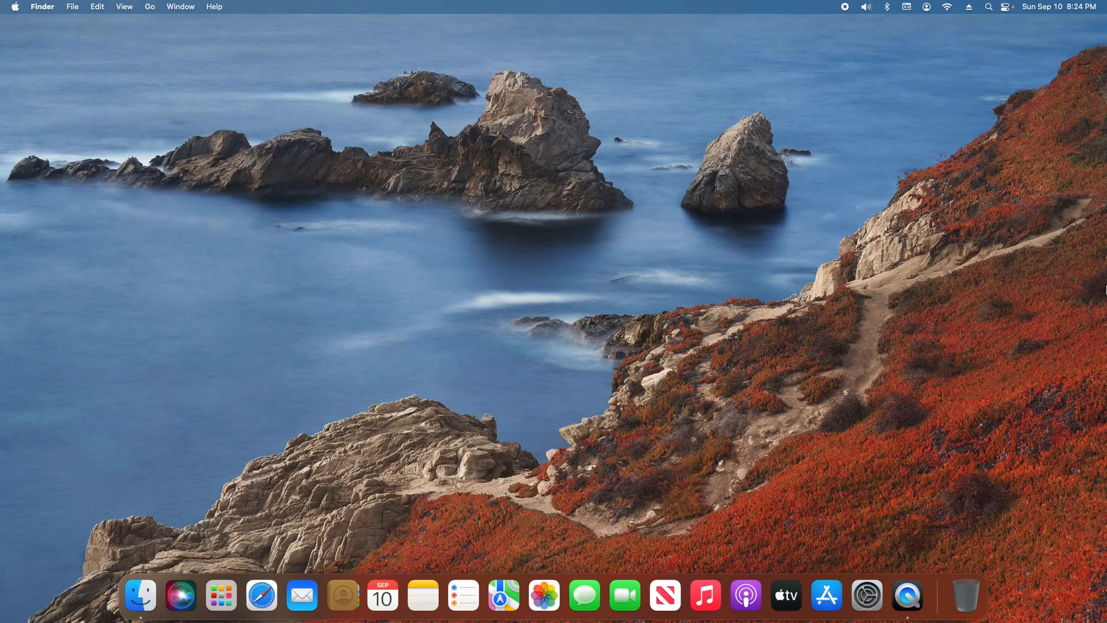